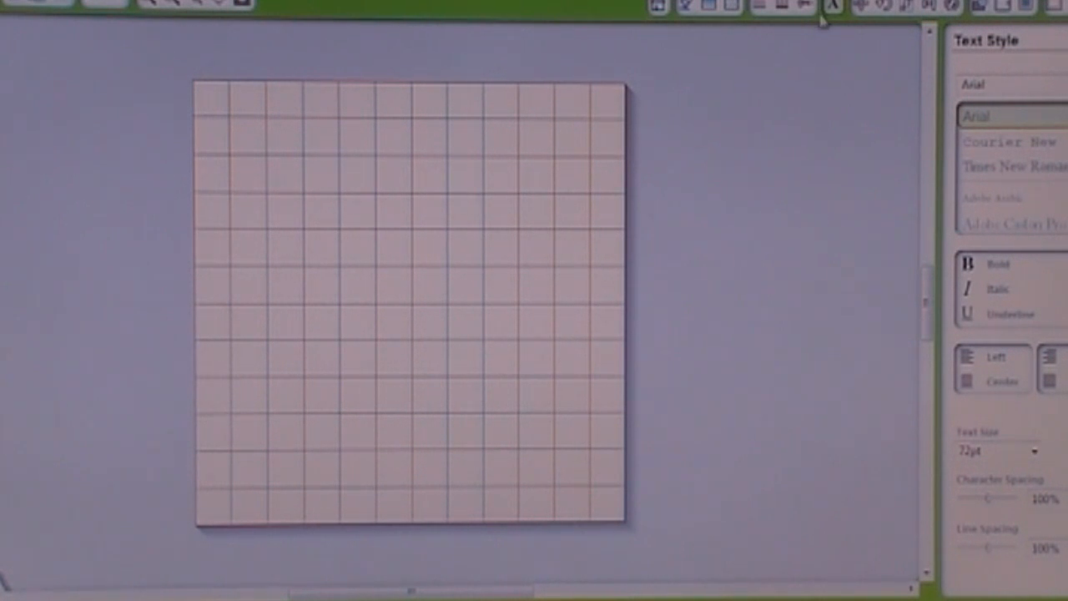
pyautogui.moveTo(861, 10)
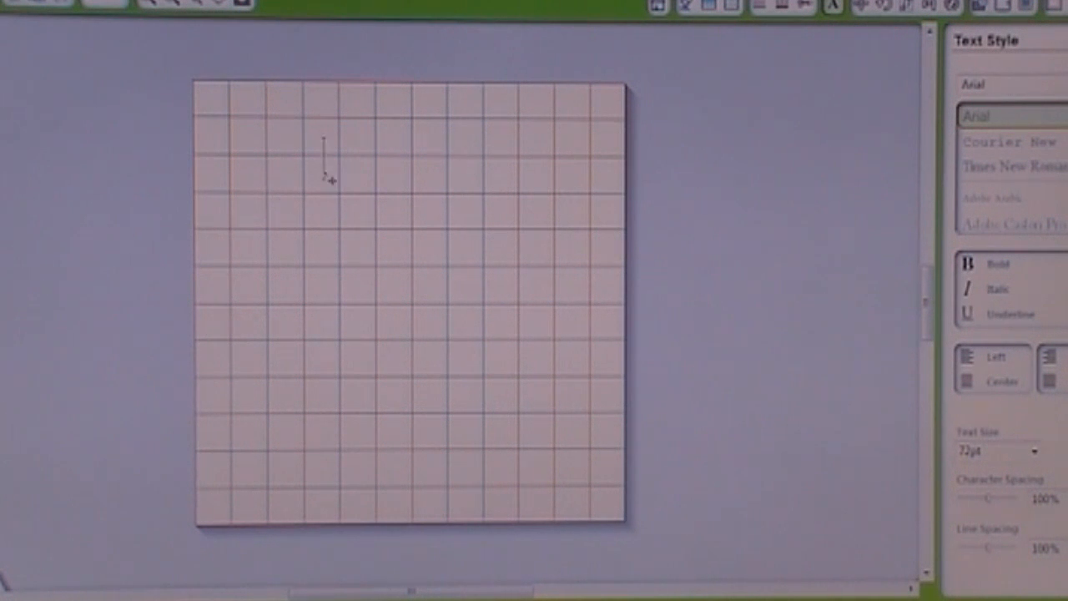
pyautogui.moveTo(565, 214)
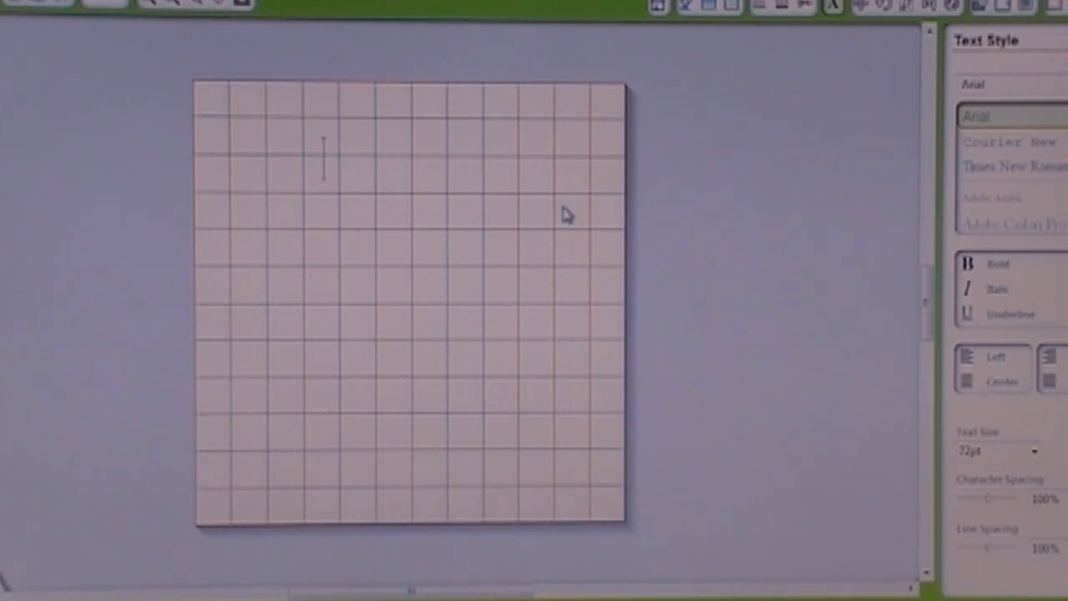
pyautogui.moveTo(493, 292)
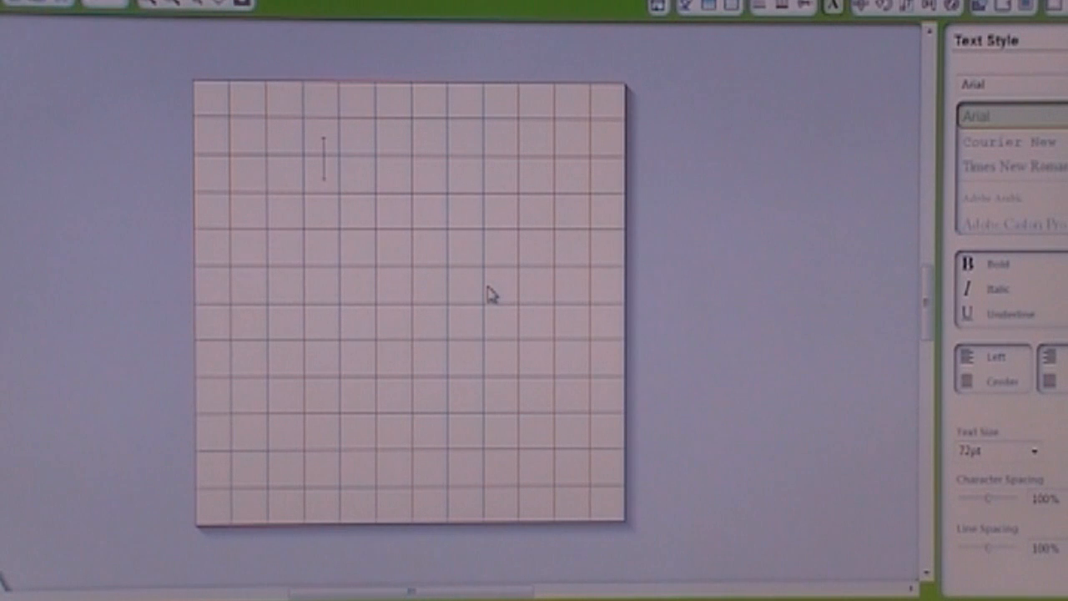
# Create the two-line text 'Happy' / 'Birthday' near the top left and finish editing it.
pyautogui.write('Happy')
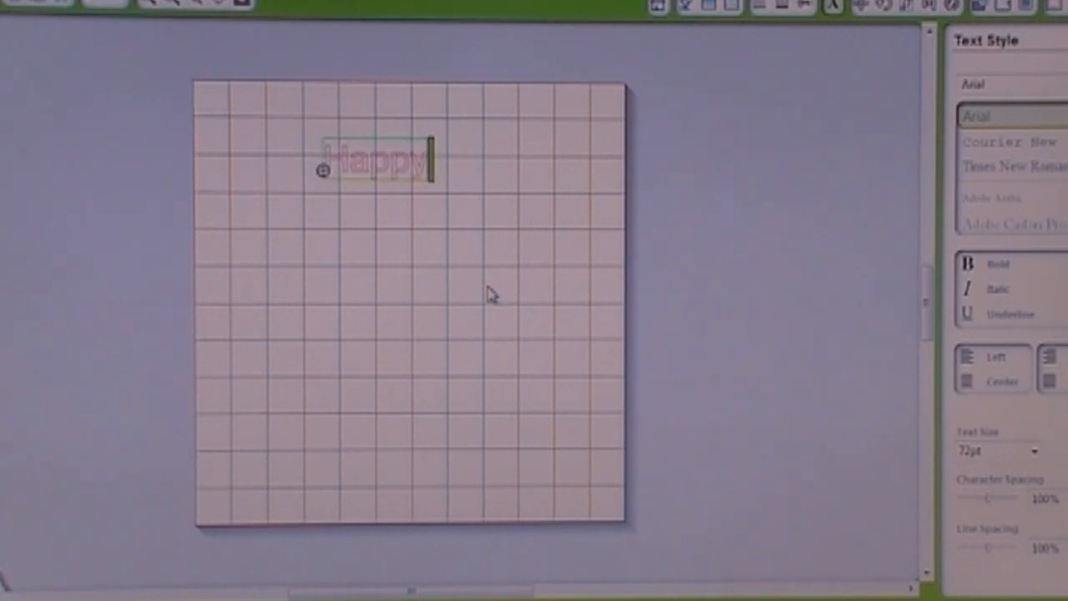
pyautogui.write('Birthday')
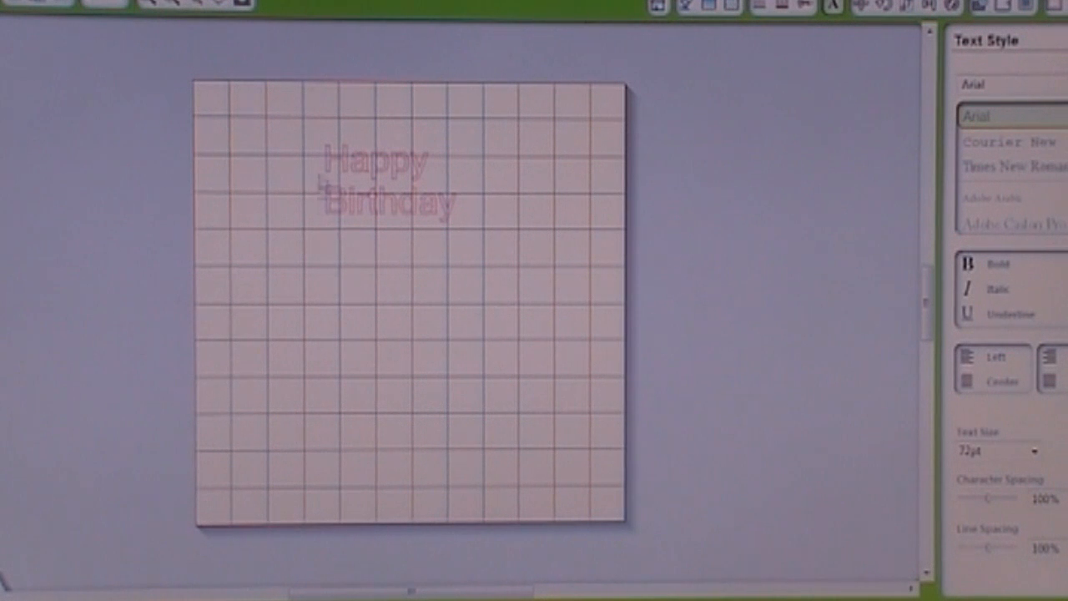
pyautogui.click(387, 180)
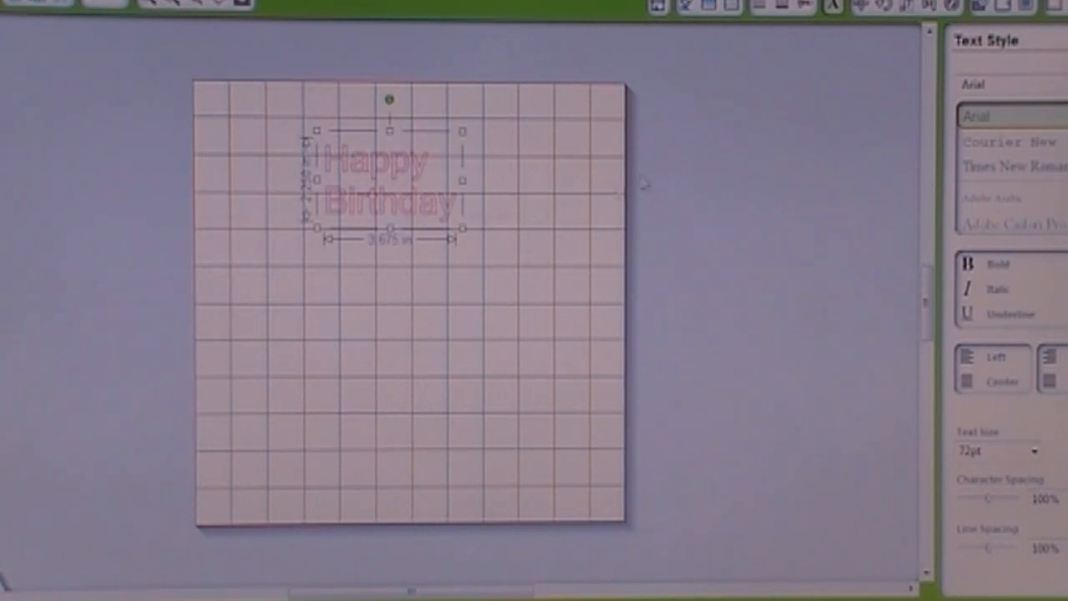
# Select the Happy Birthday text and bring up its Offset settings (about 0.130 in outline).
pyautogui.click(928, 7)
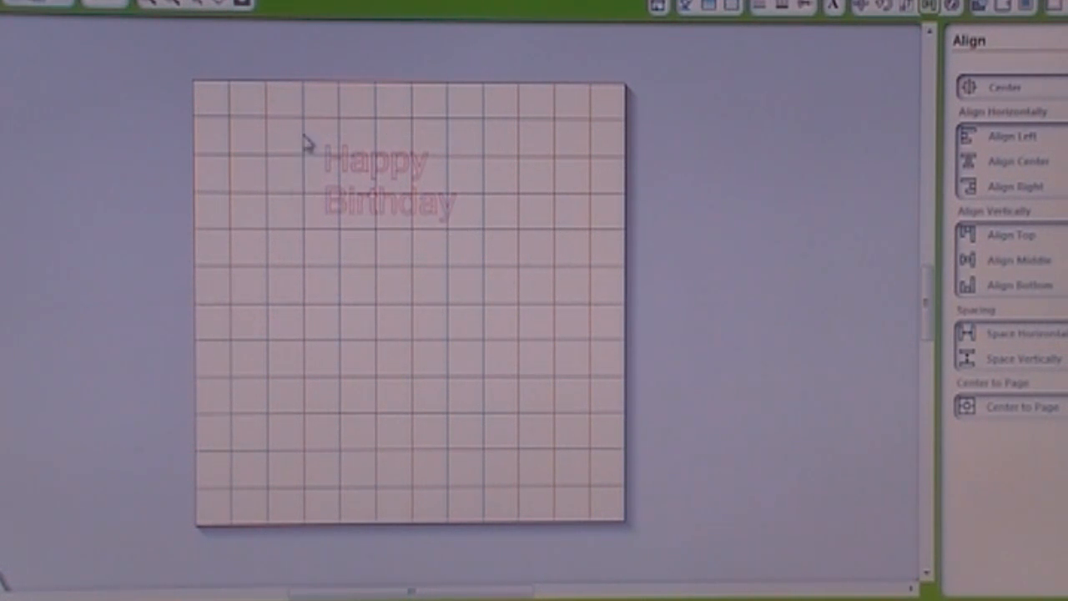
pyautogui.click(384, 181)
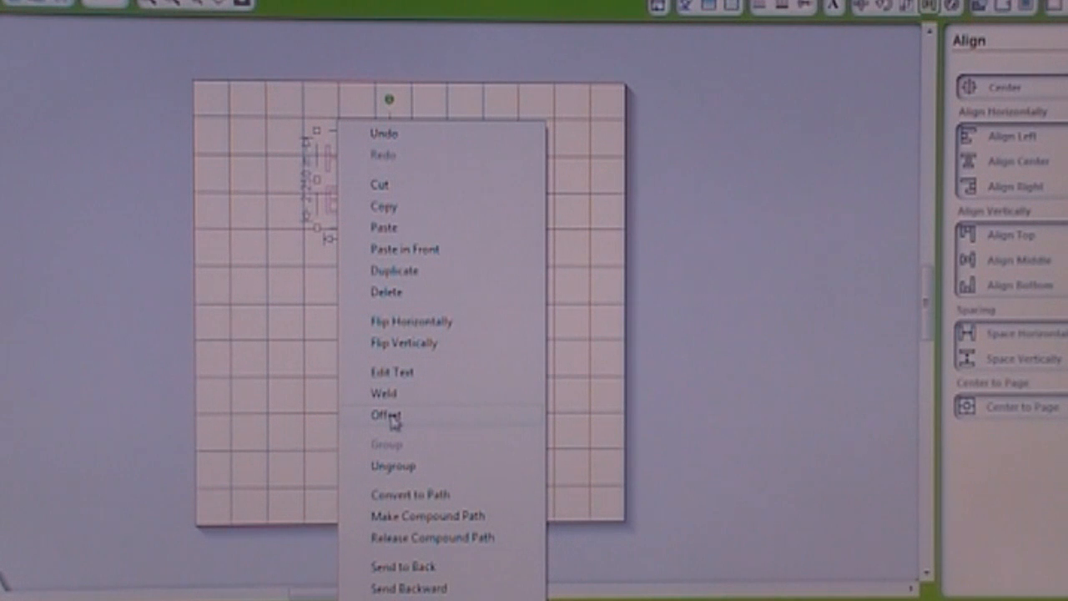
pyautogui.click(382, 414)
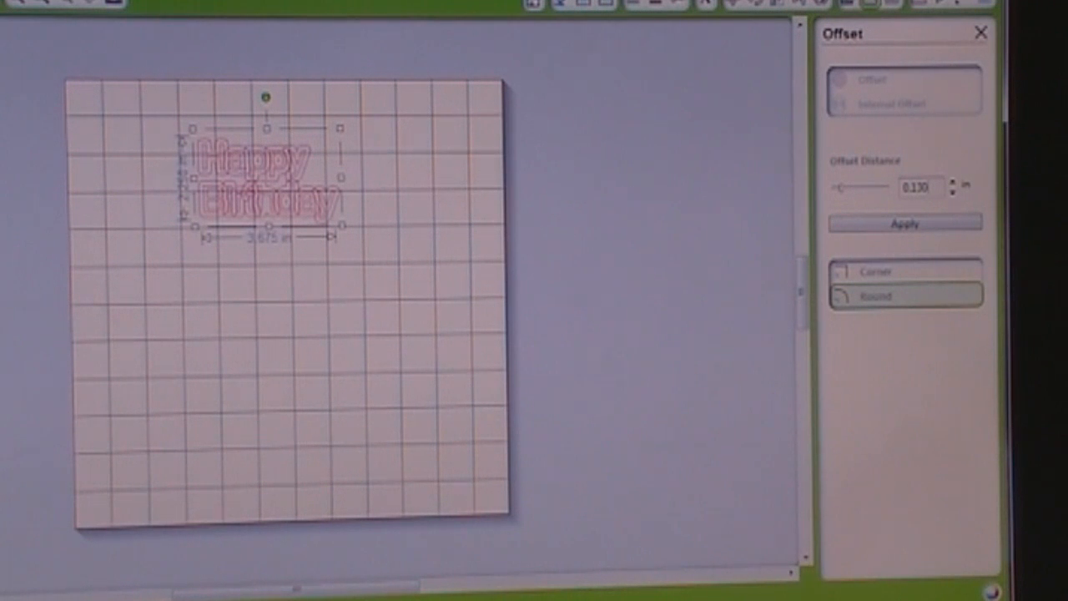
pyautogui.moveTo(230, 278)
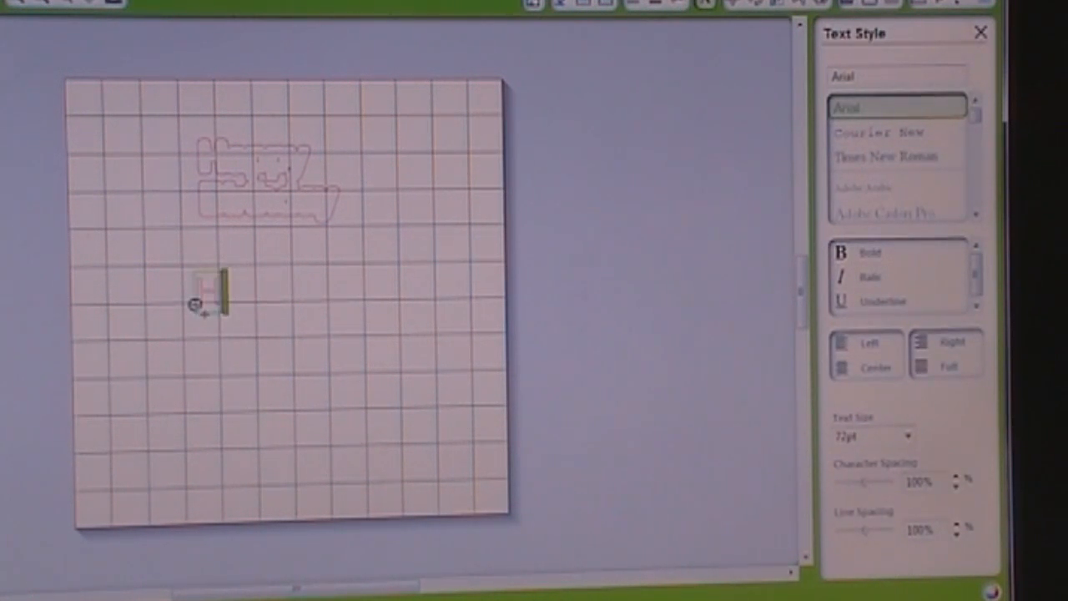
# Create the one-line text 'Happy Easter' below the Happy Birthday outline.
pyautogui.write('Happy Easter')
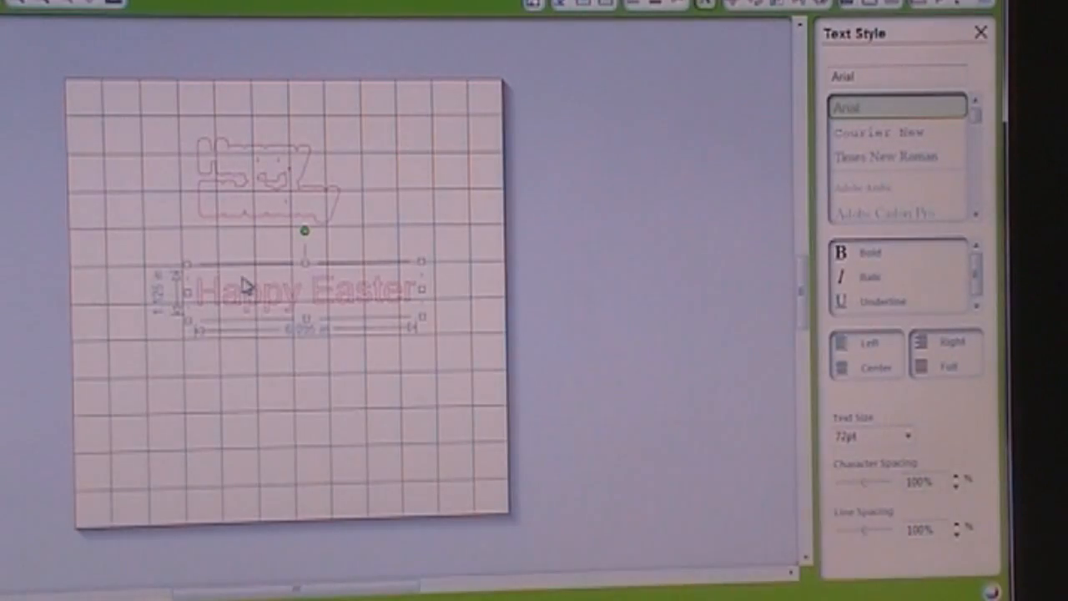
# Apply an offset outline to Happy Easter and separate the lettering below its outline.
pyautogui.rightClick(247, 284)
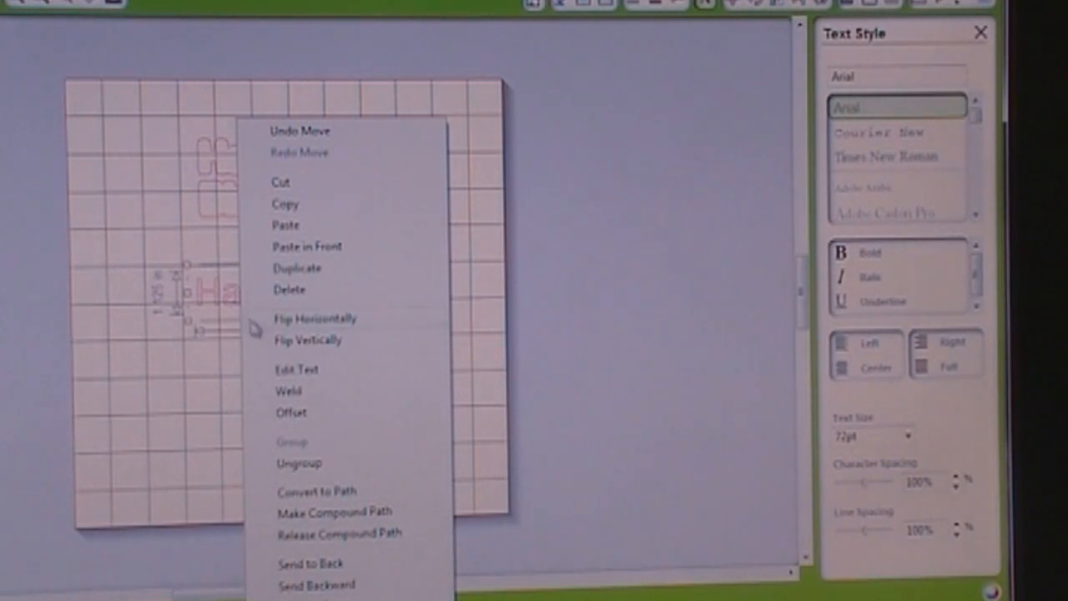
pyautogui.click(290, 412)
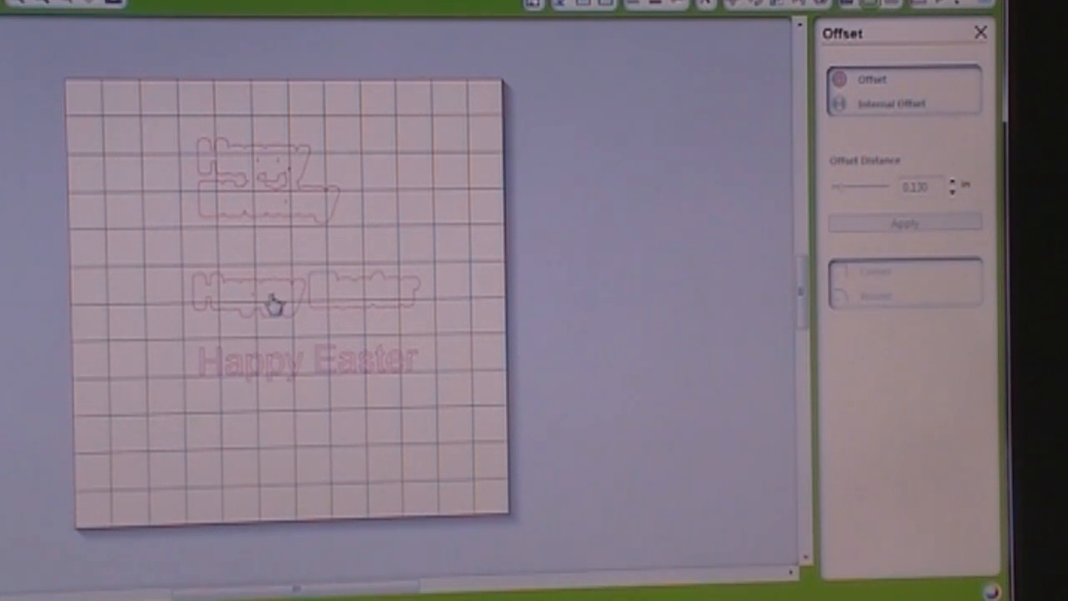
pyautogui.rightClick(275, 303)
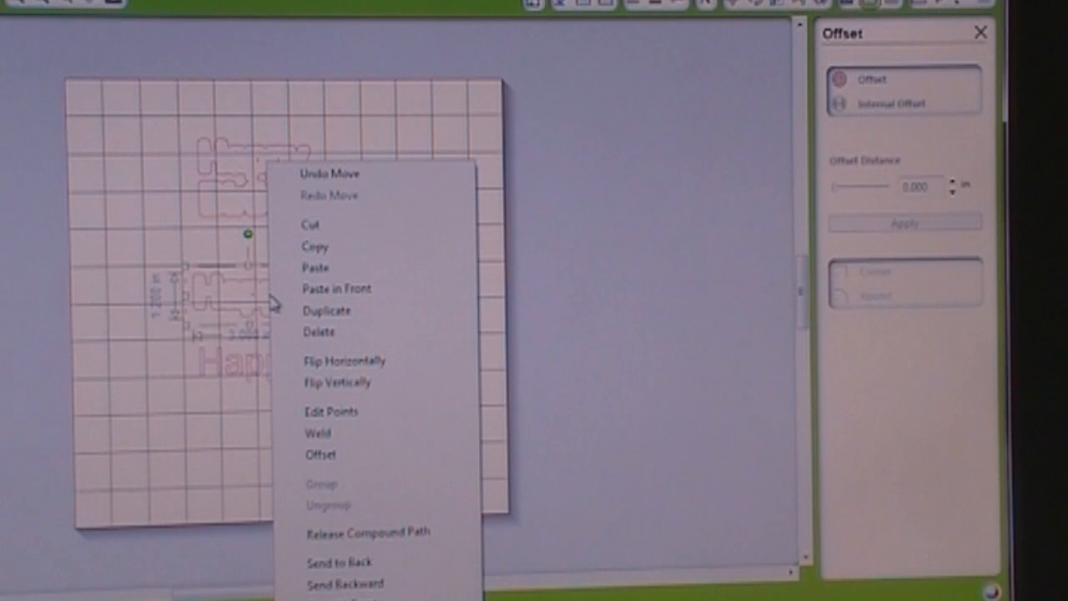